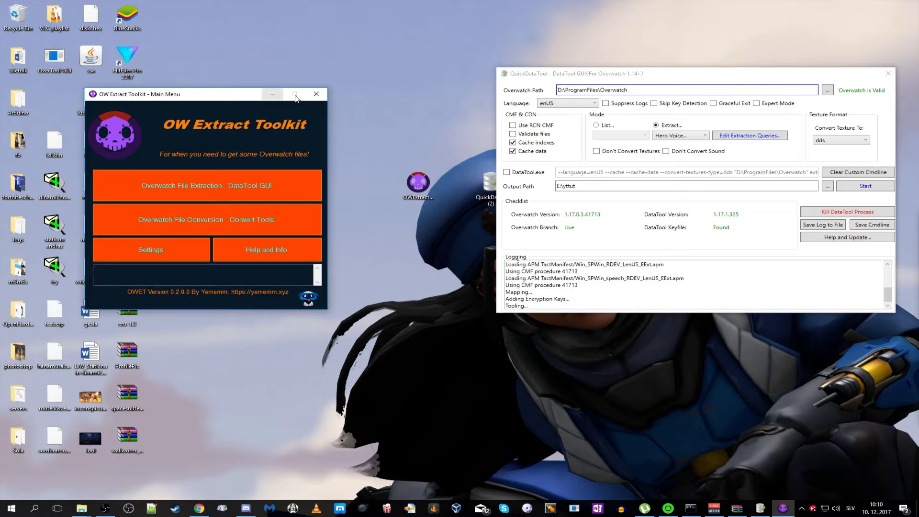
mouse_move(174, 99)
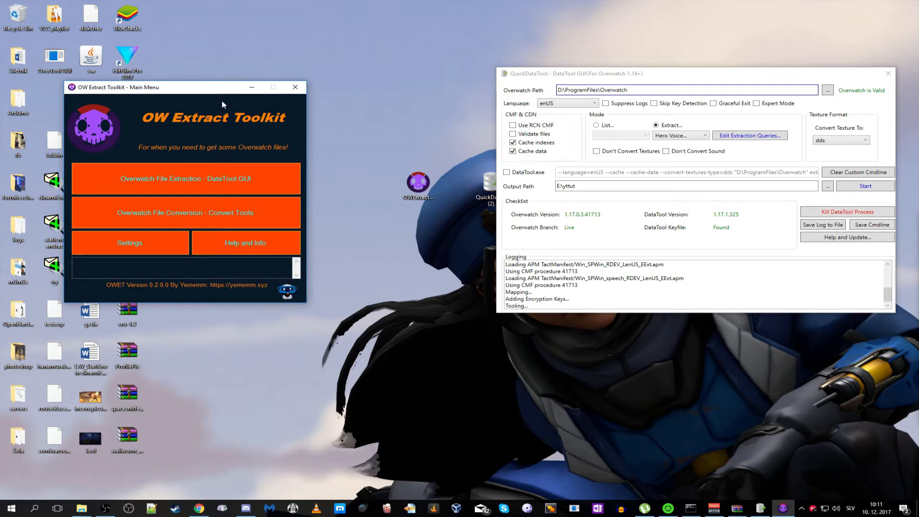
mouse_move(216, 104)
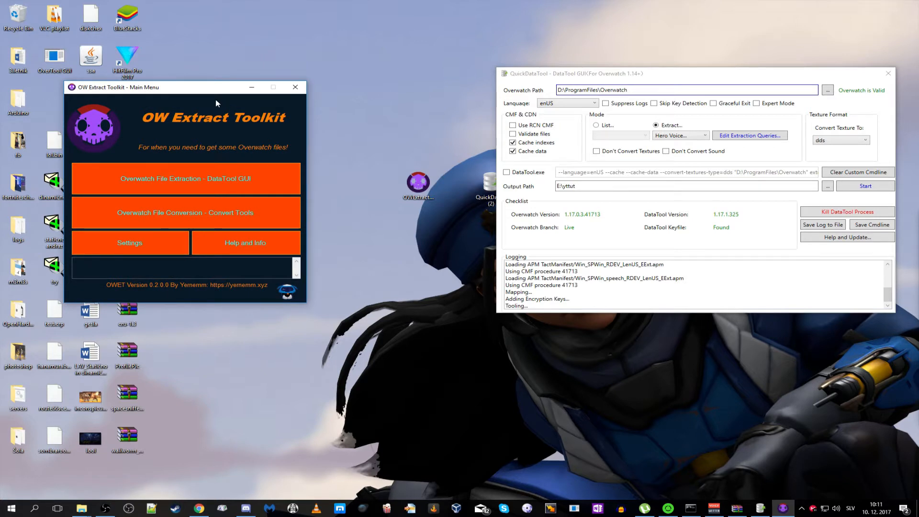
mouse_move(295, 87)
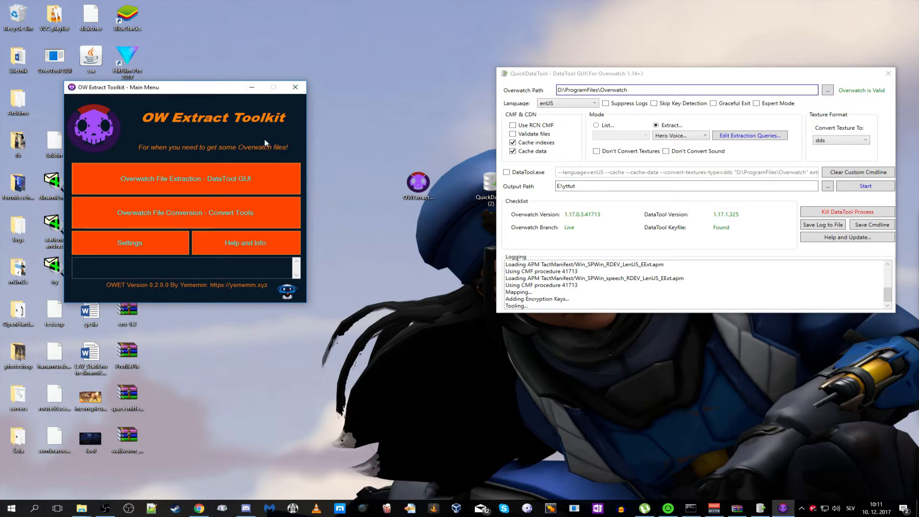
mouse_move(305, 120)
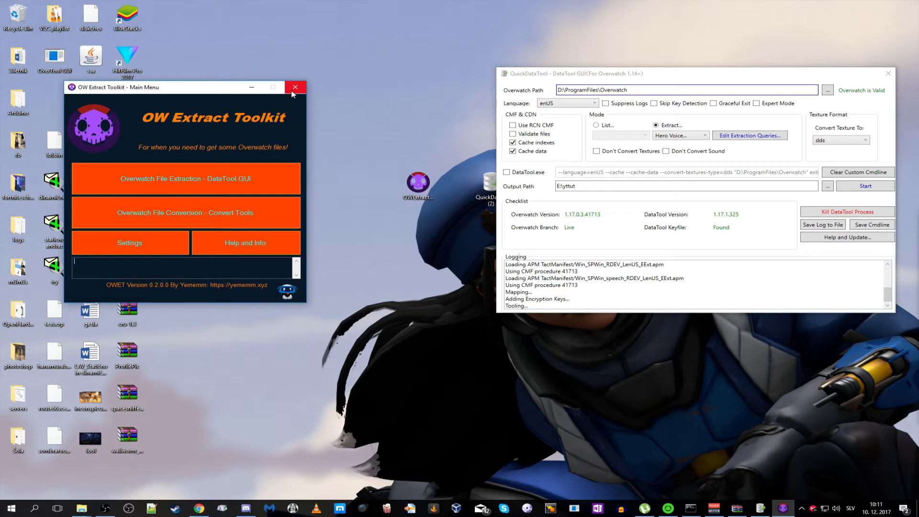
Step: Close the OW Extract Toolkit menu and move the QuickDataTool window toward the upper left
left_click(295, 87)
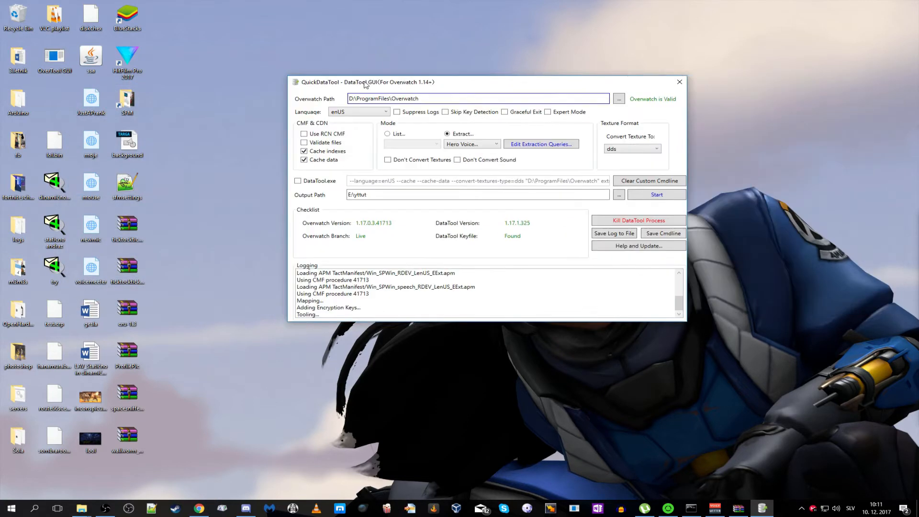
left_click_drag(366, 82, 363, 89)
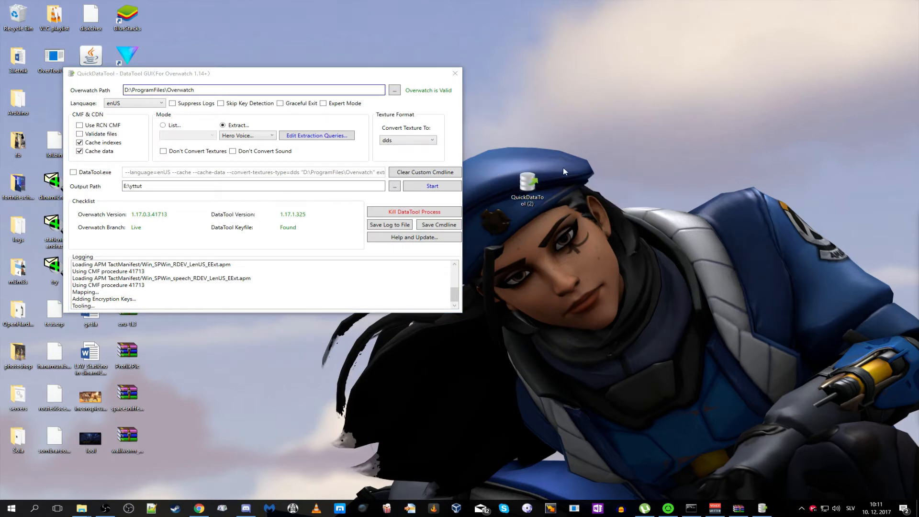
mouse_move(579, 251)
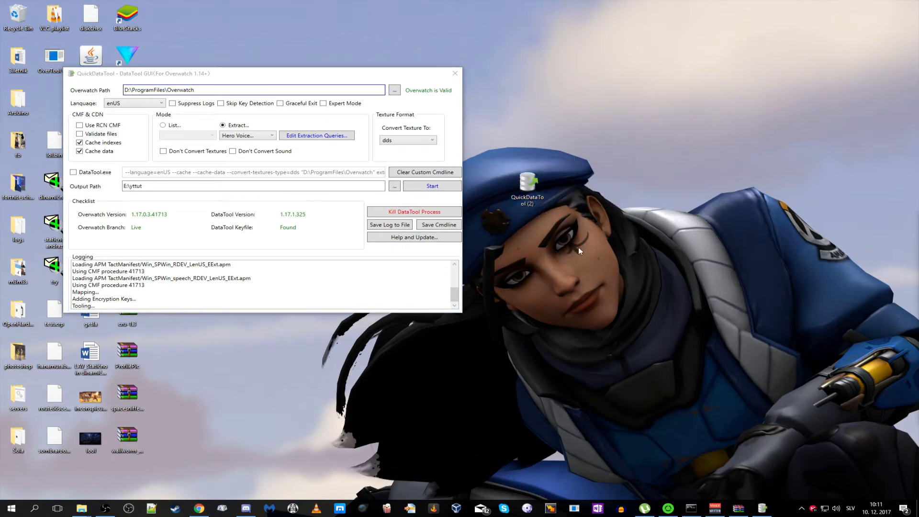
mouse_move(81, 508)
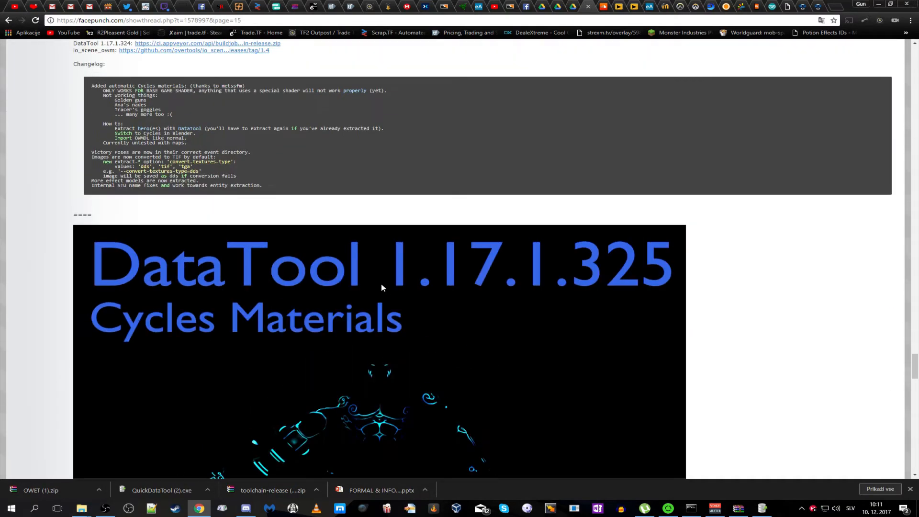
Step: Scroll through the Facepunch thread to the 'QuickDataTool GUI updated to 1.6.1' post
scroll("down", 3)
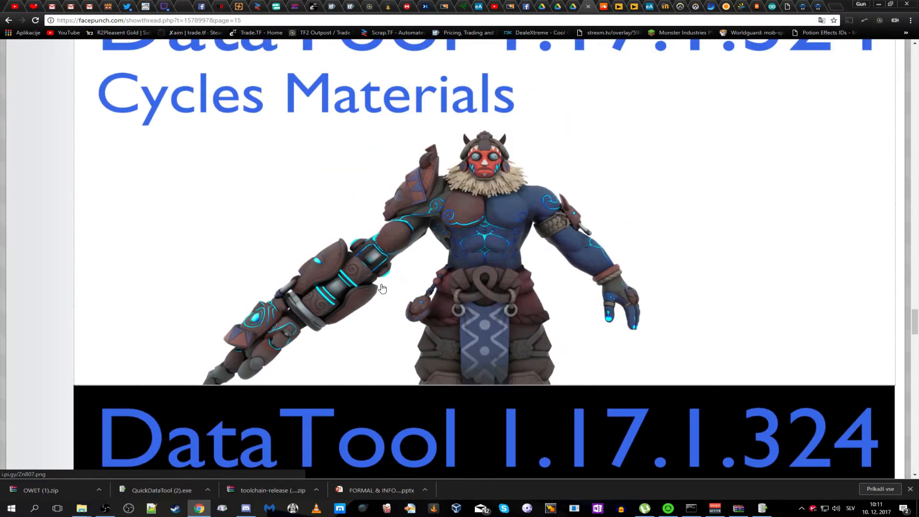
scroll("down", 3)
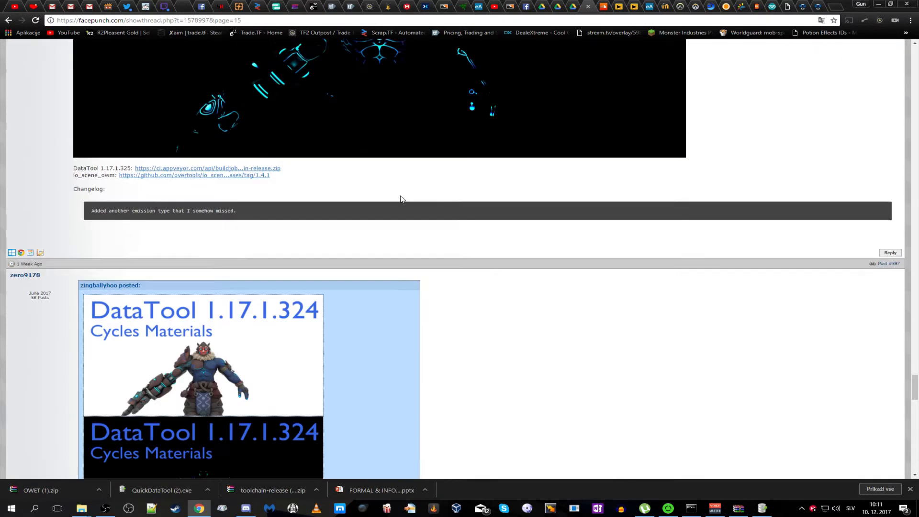
scroll("down", 3)
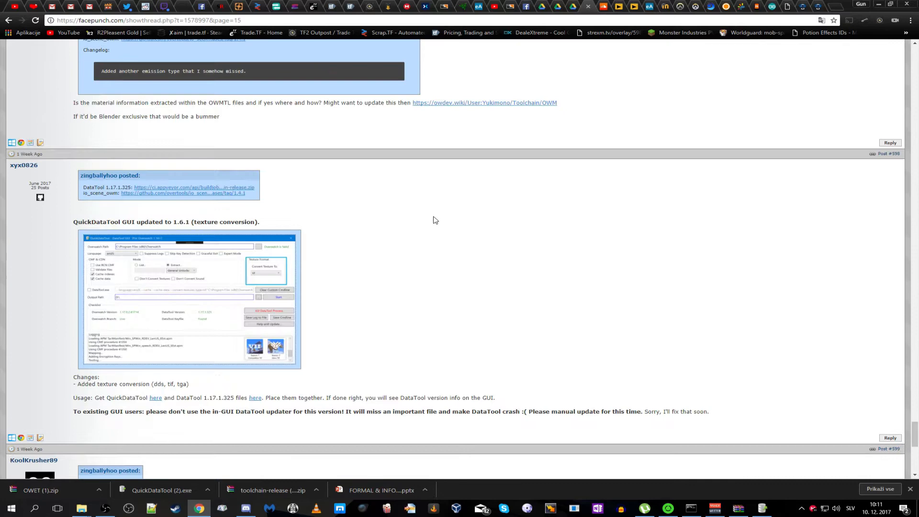
scroll("down", 3)
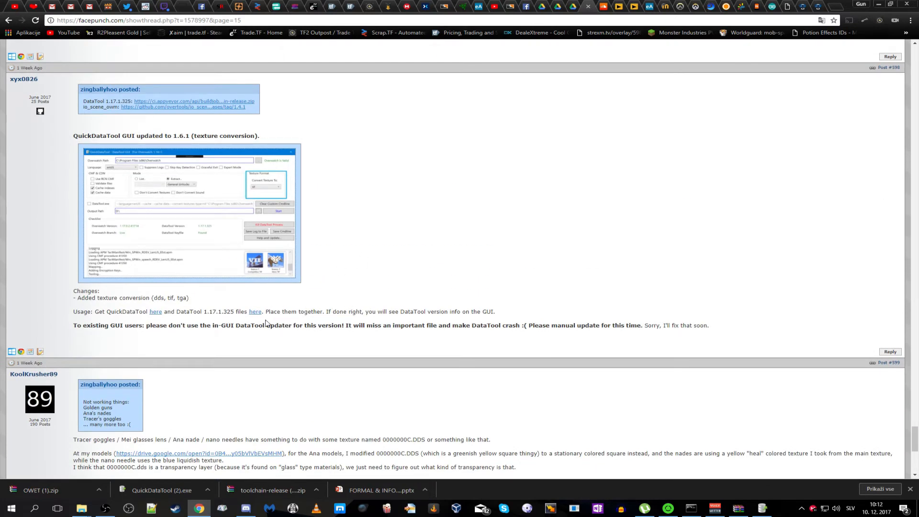
mouse_move(479, 310)
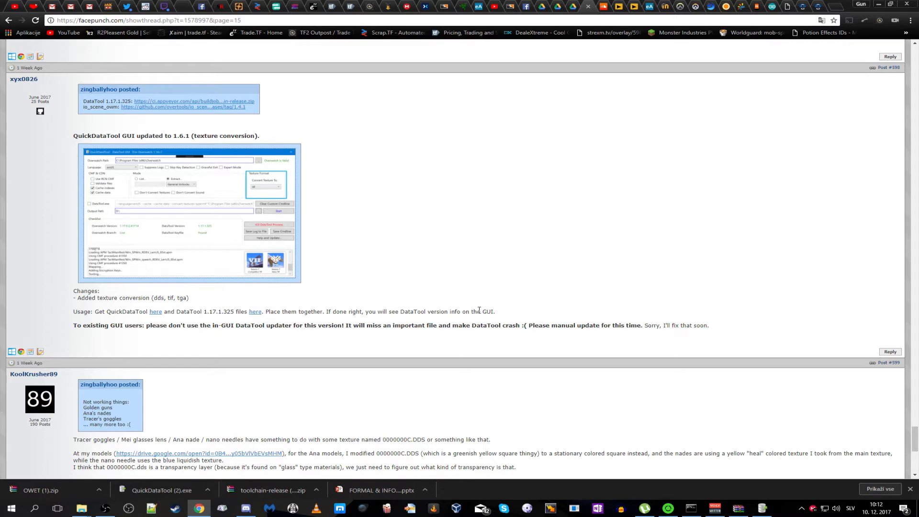
scroll("up", 3)
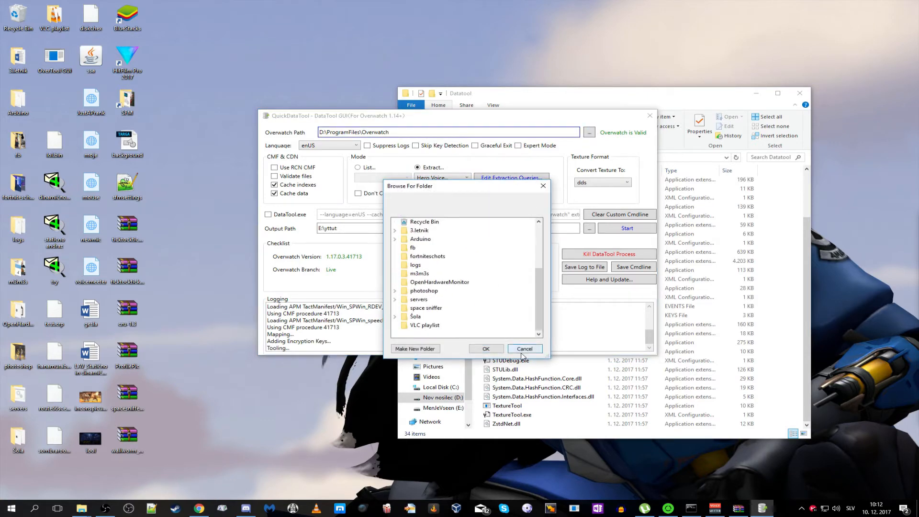
Step: Confirm the Overwatch folder as the game path and choose Extract > Hero Voice
left_click(523, 348)
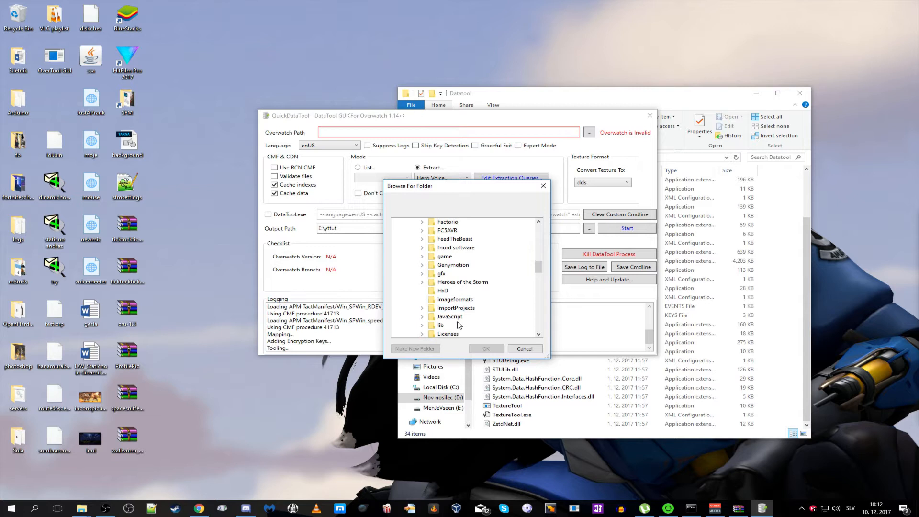
left_click(485, 348)
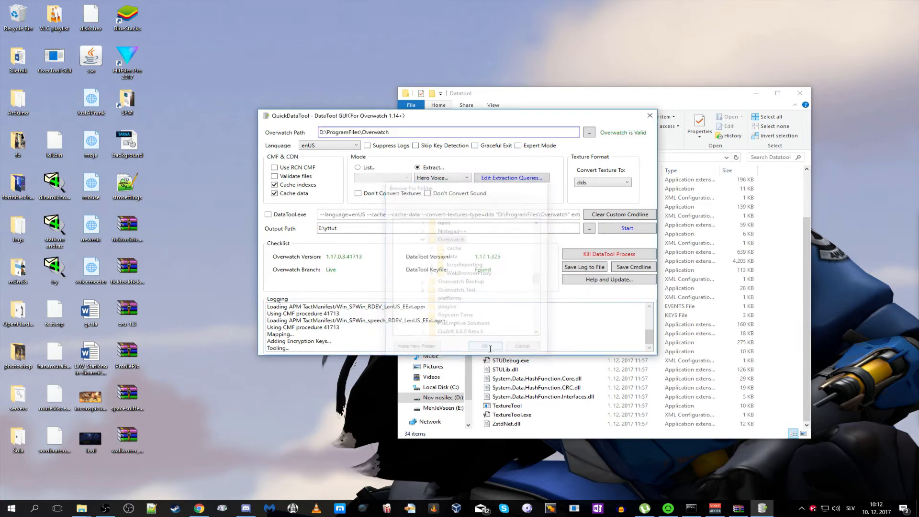
left_click(485, 345)
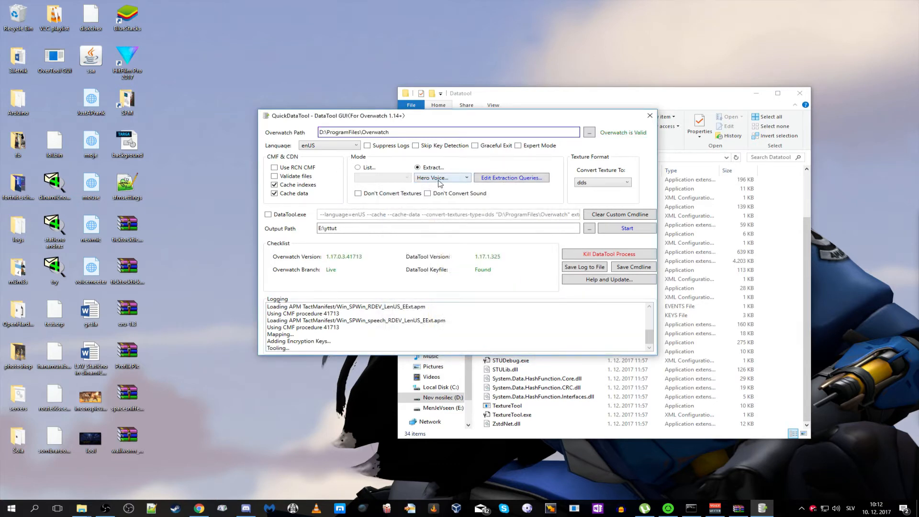
left_click(357, 167)
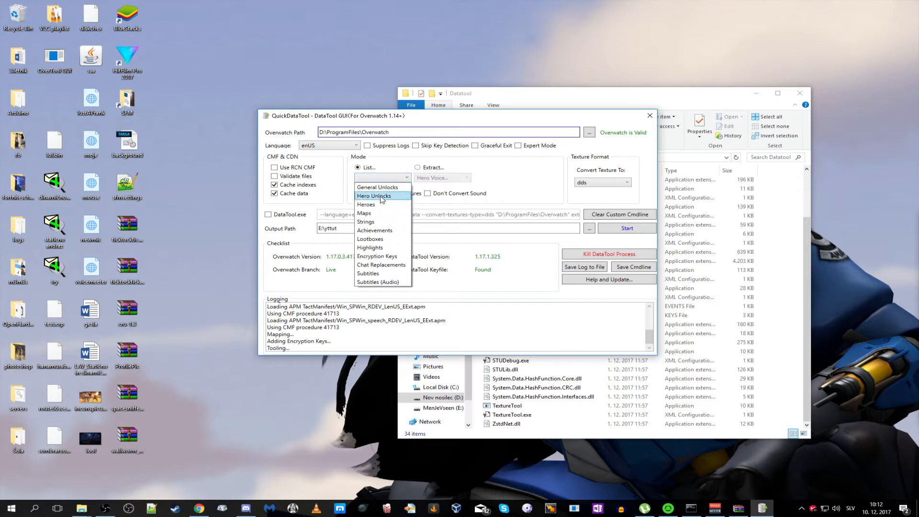
left_click(417, 167)
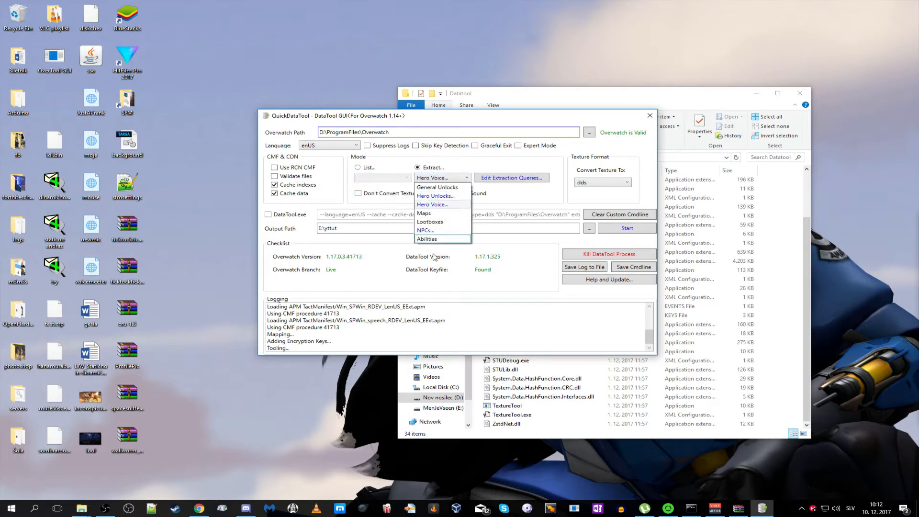
left_click(510, 178)
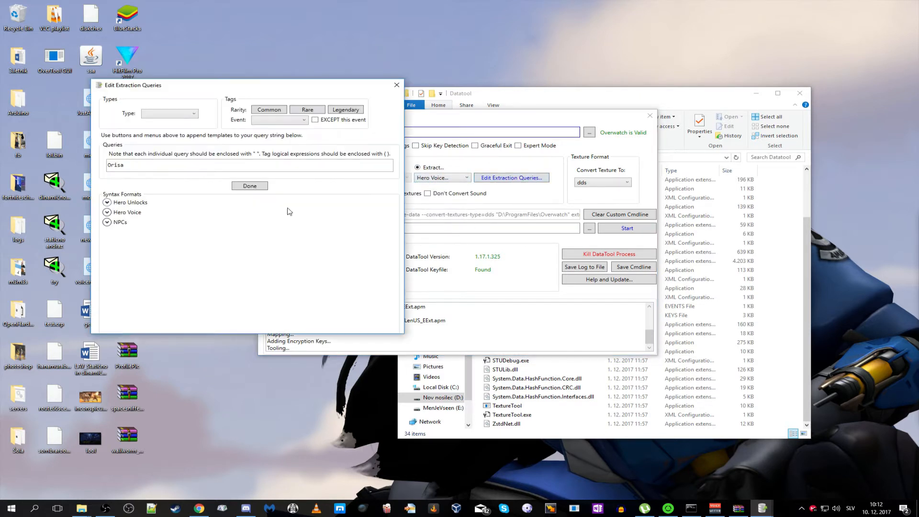
Step: Leave the Type dropdown unset, keep the 'Orisa' query, and confirm with Done
left_click(303, 120)
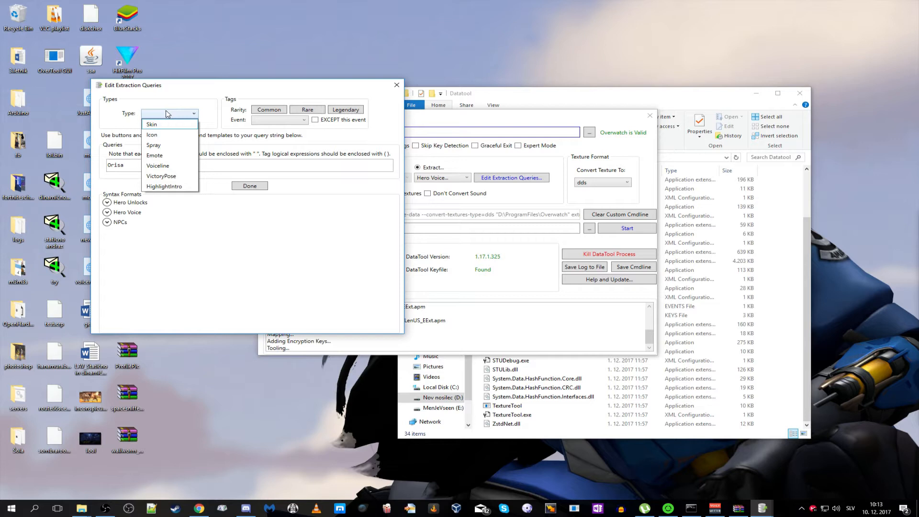
mouse_move(170, 144)
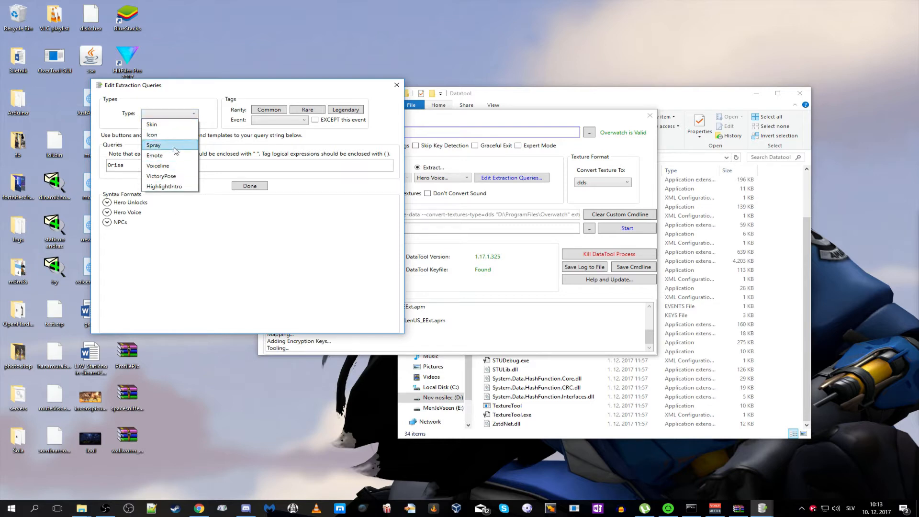
left_click(170, 113)
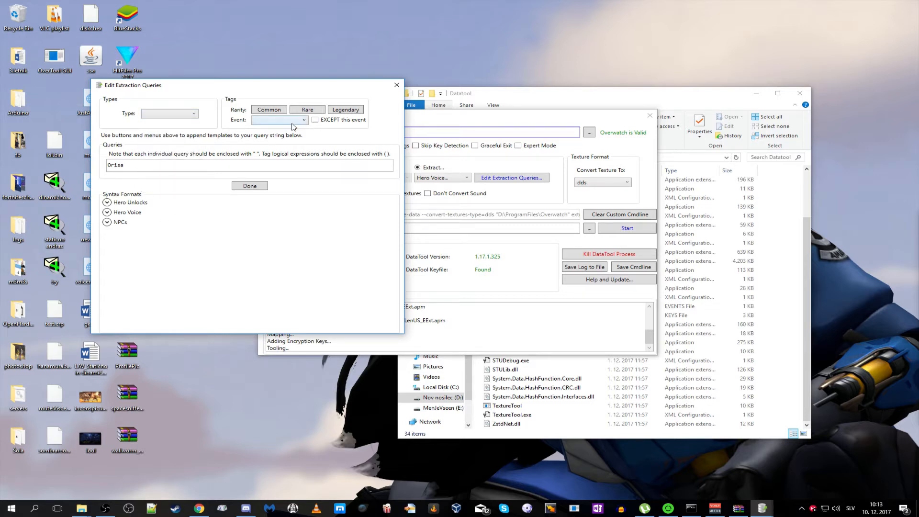
triple_click(176, 165)
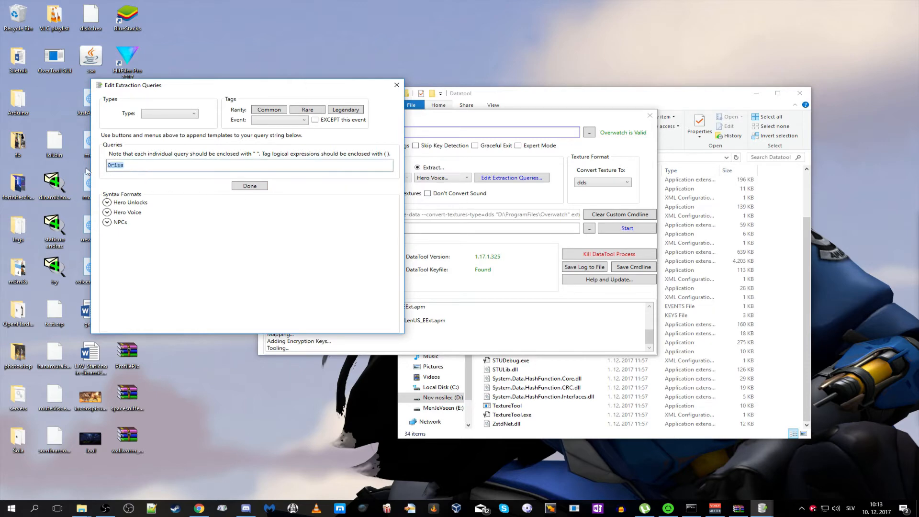
mouse_move(233, 206)
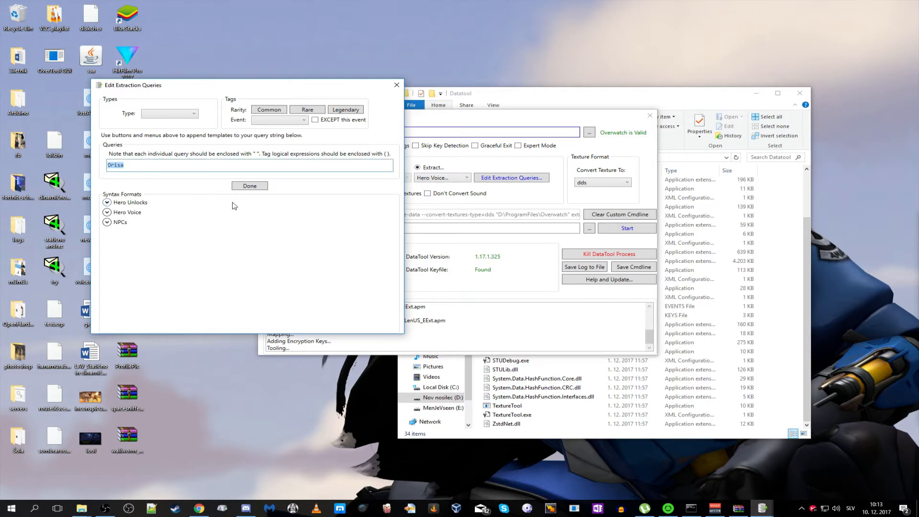
left_click(249, 186)
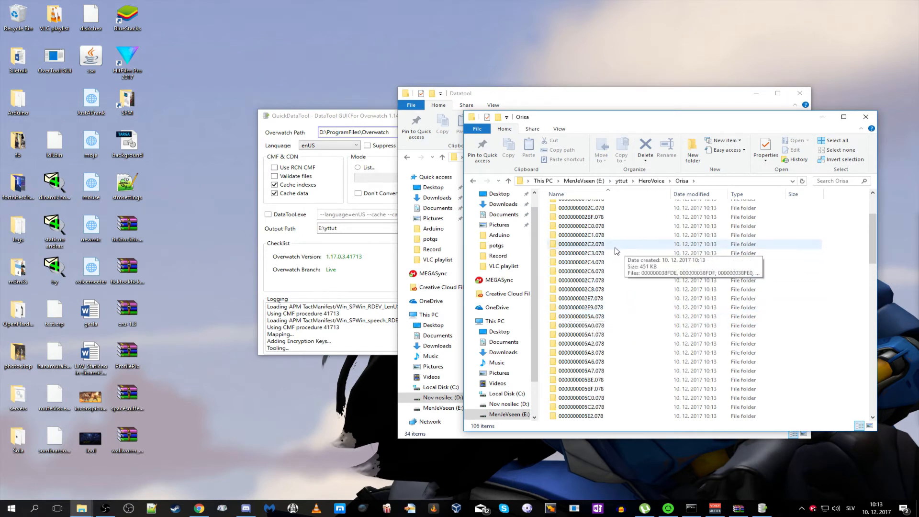
double_click(580, 243)
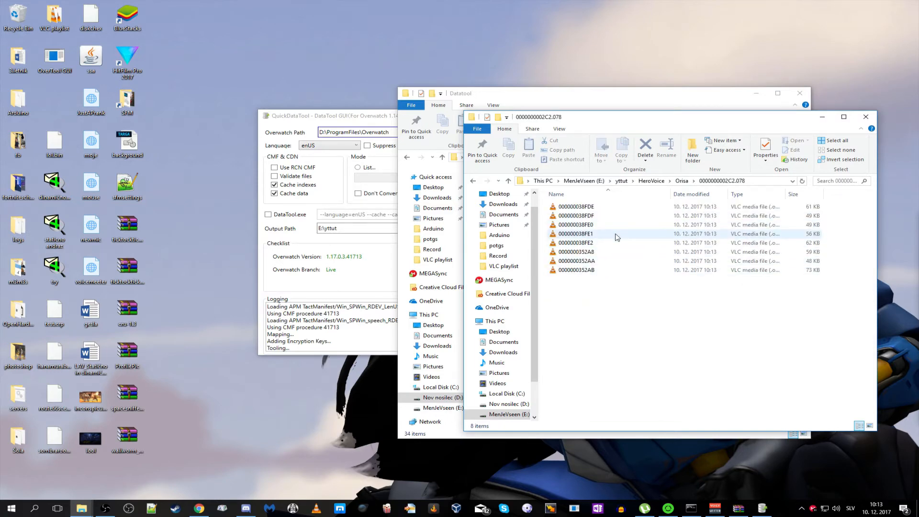
mouse_move(616, 237)
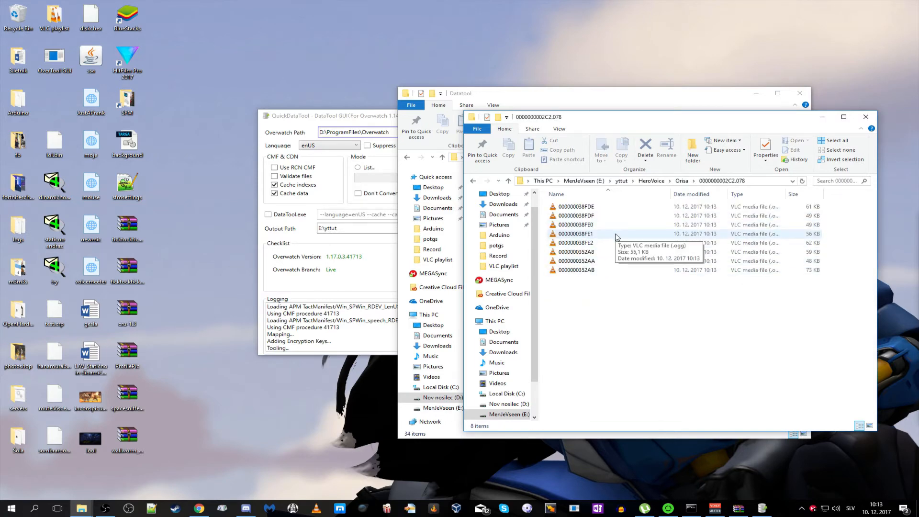
left_click(575, 233)
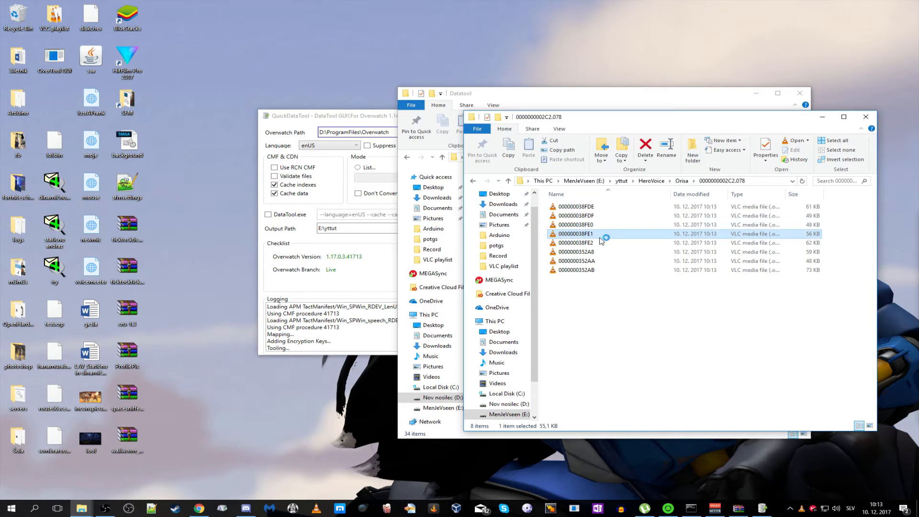
double_click(574, 233)
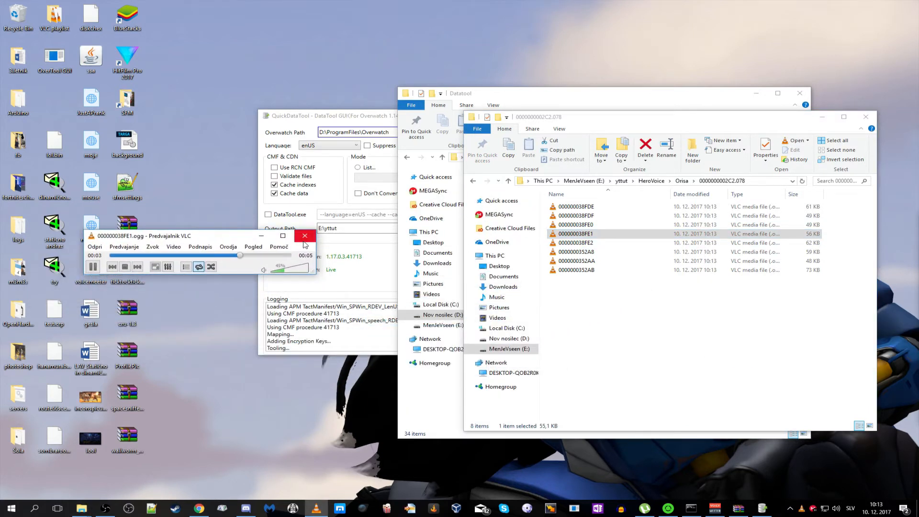
Step: Close VLC and play the next Orisa voice clip, 000000038FE2
left_click(112, 266)
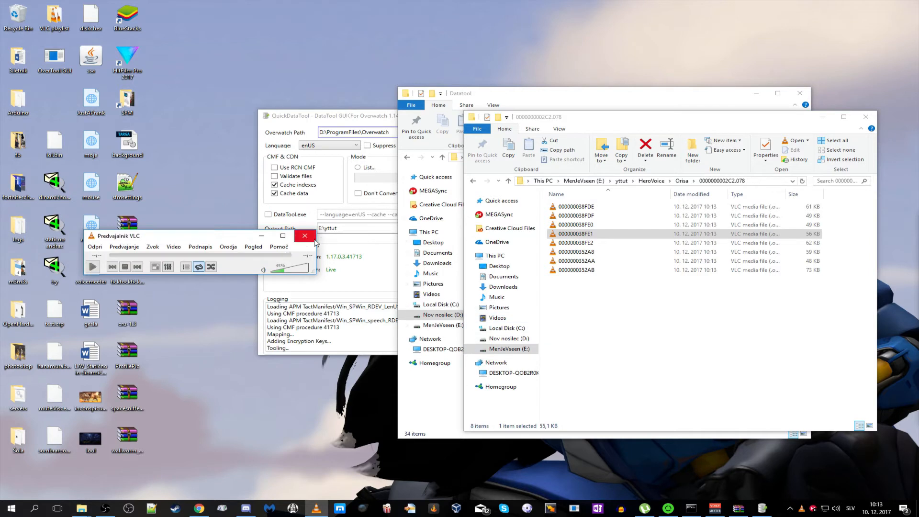
left_click(304, 235)
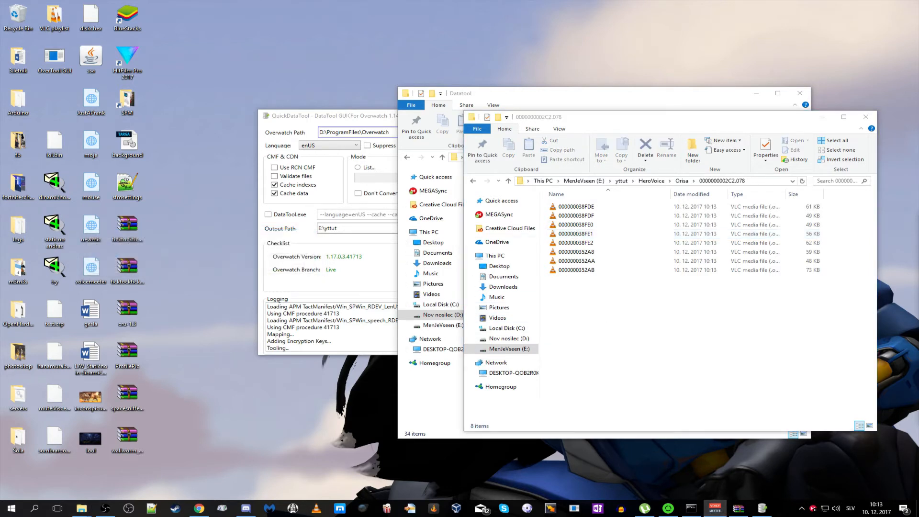
left_click(576, 243)
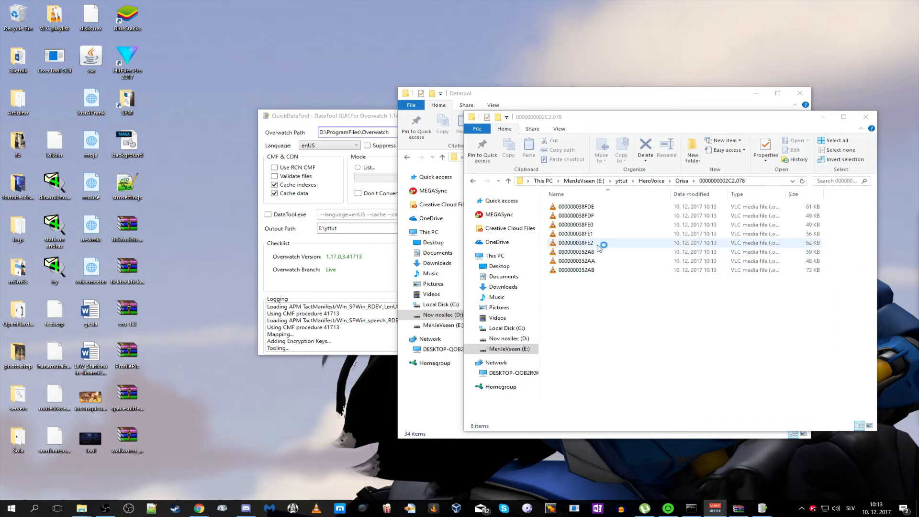
double_click(575, 242)
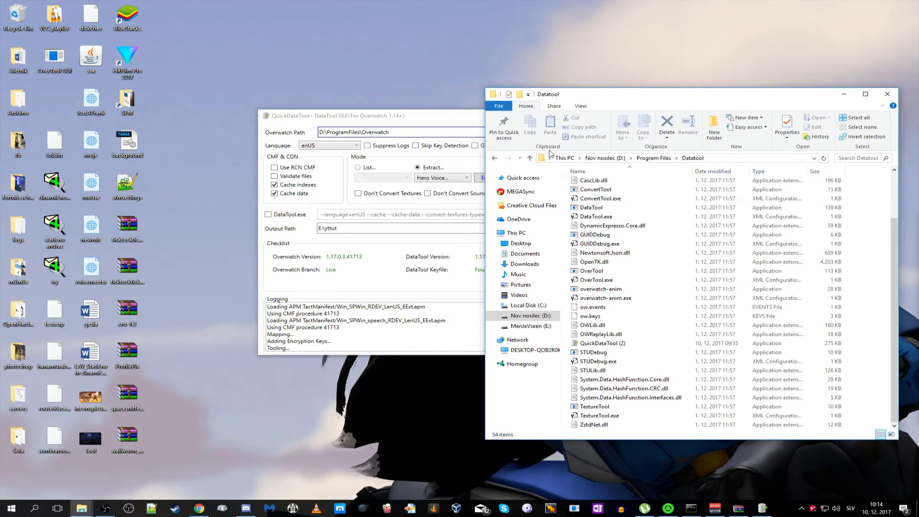
Step: Bring QuickDataTool forward and pick General Unlocks as the extract type
left_click(466, 177)
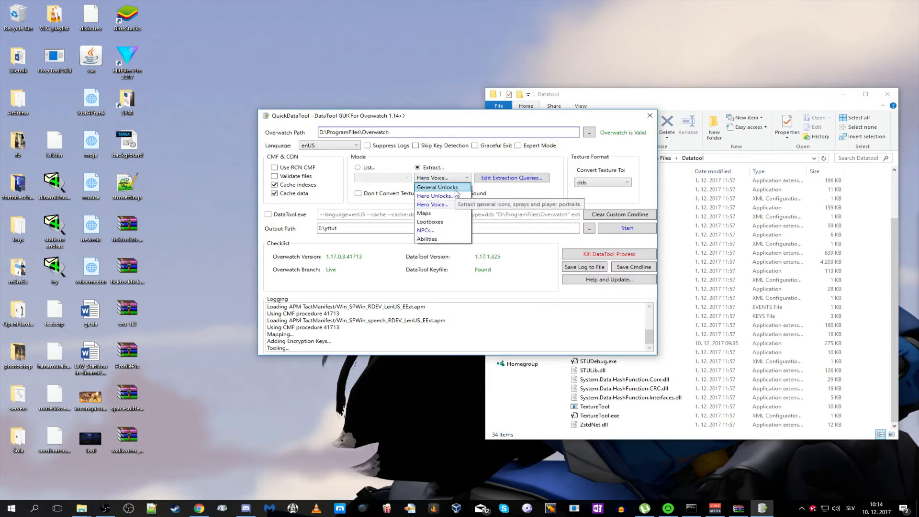
left_click(436, 187)
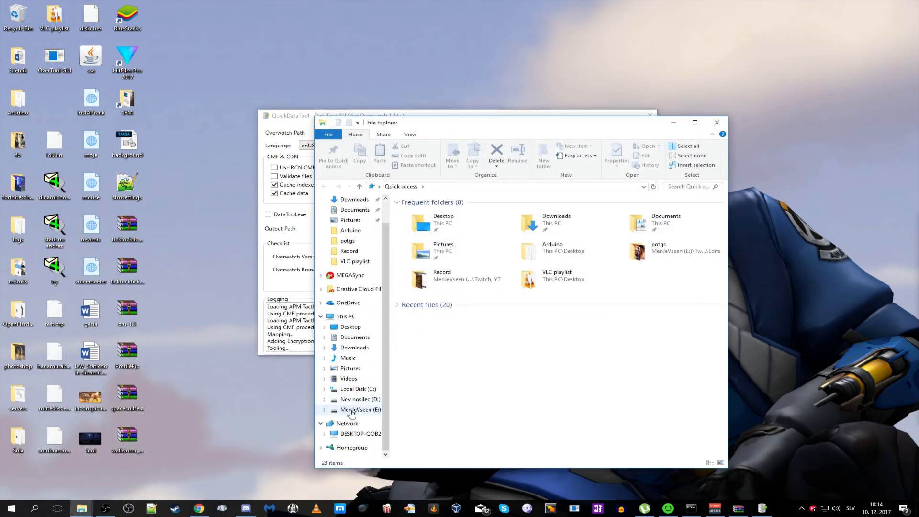
Step: Browse drive E: into the General Icons folder and open the Common icons folder
left_click(360, 409)
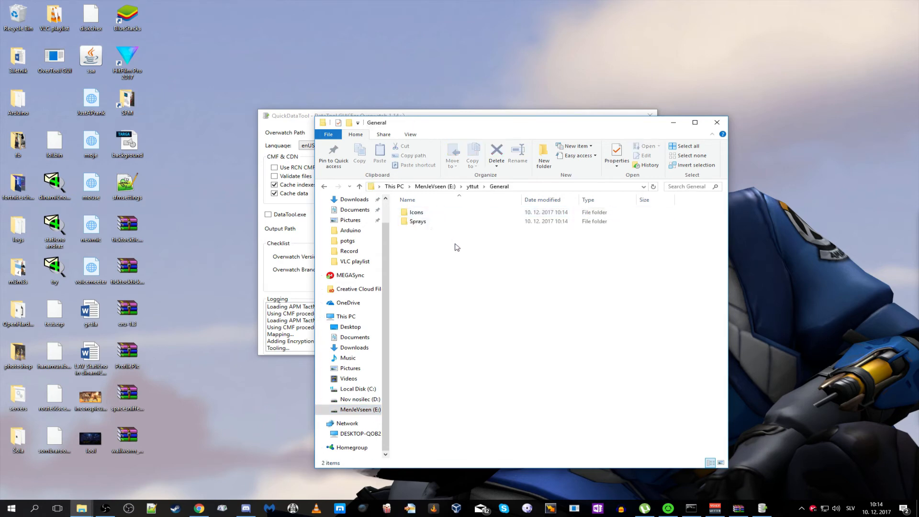
double_click(415, 211)
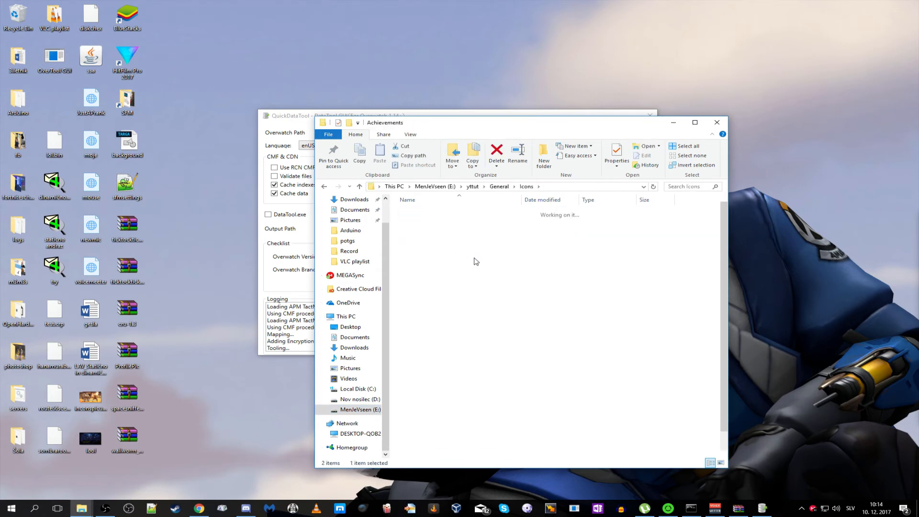
left_click(421, 221)
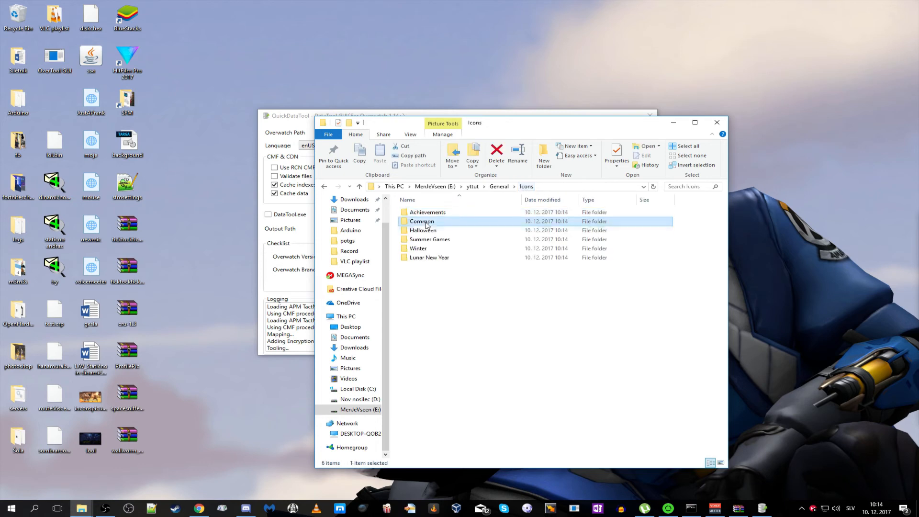
double_click(422, 221)
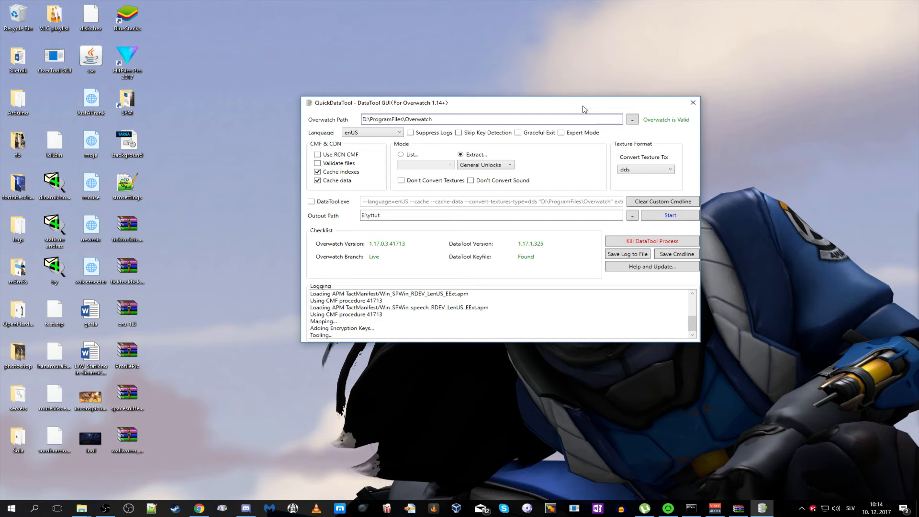
mouse_move(692, 103)
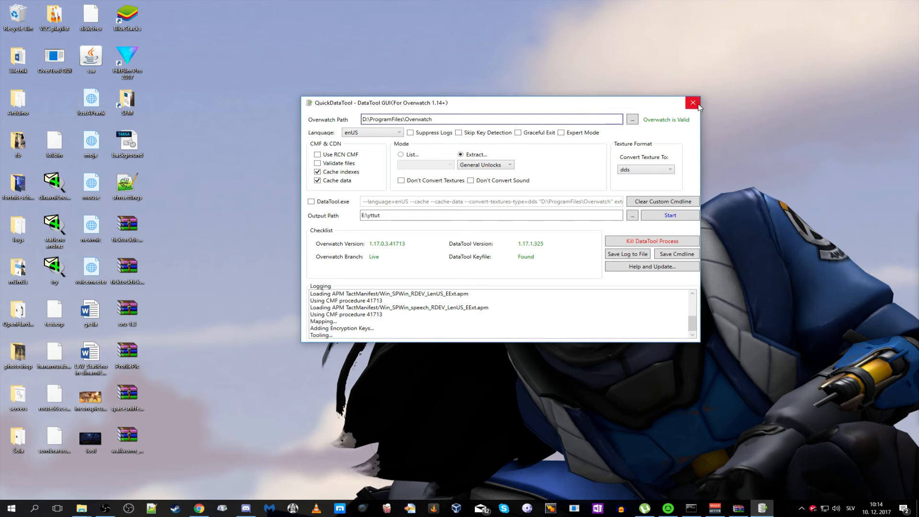